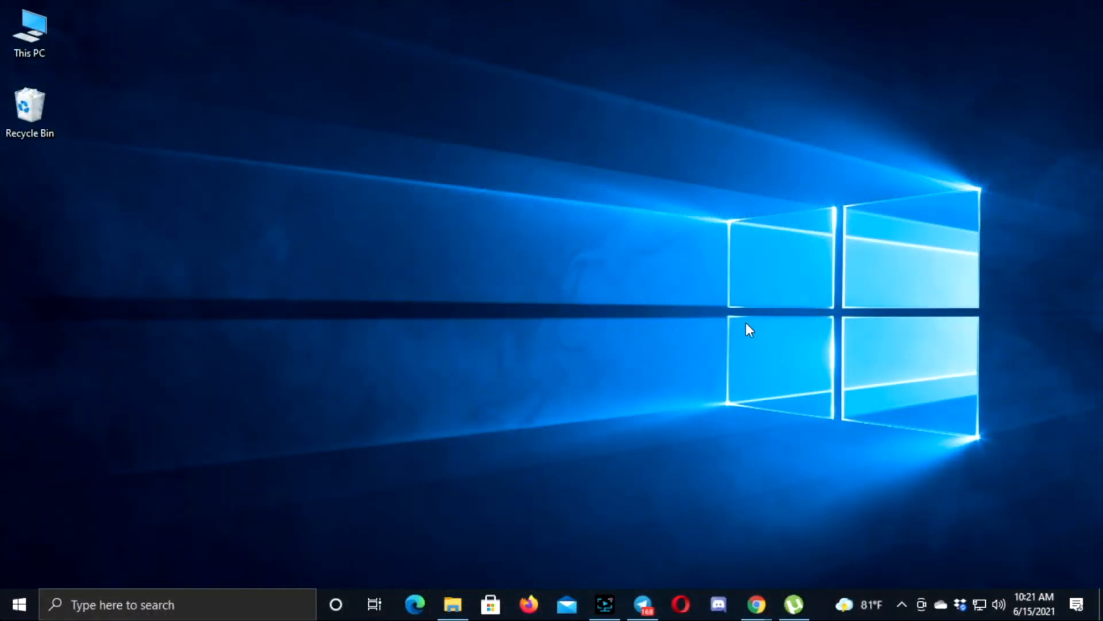
Launch Google Chrome and focus the address bar of the new tab
left_click(755, 605)
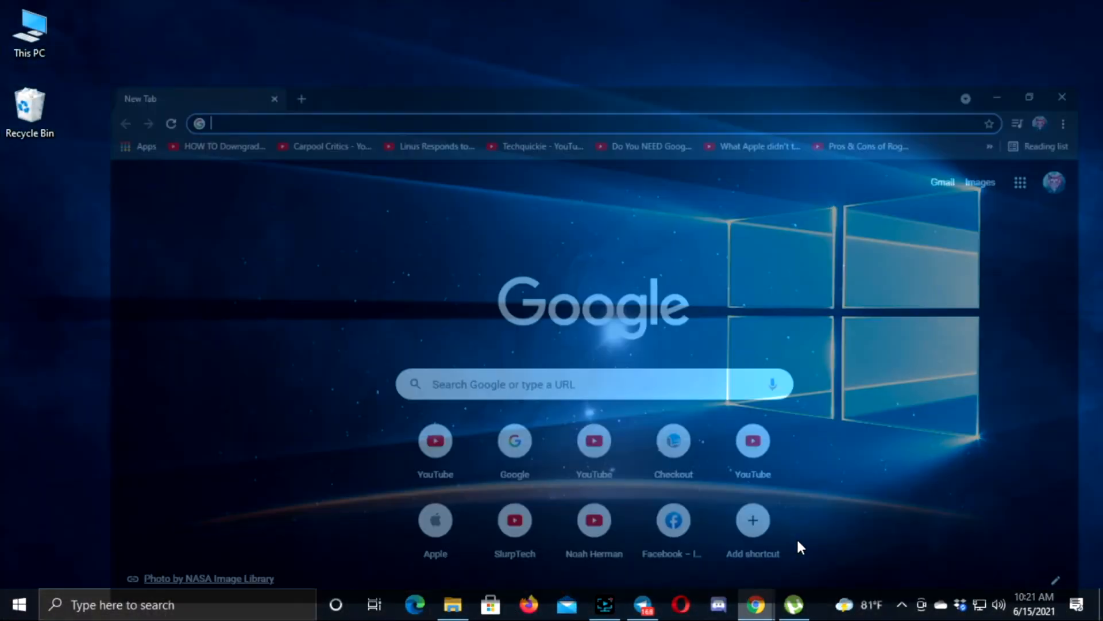
left_click(1029, 97)
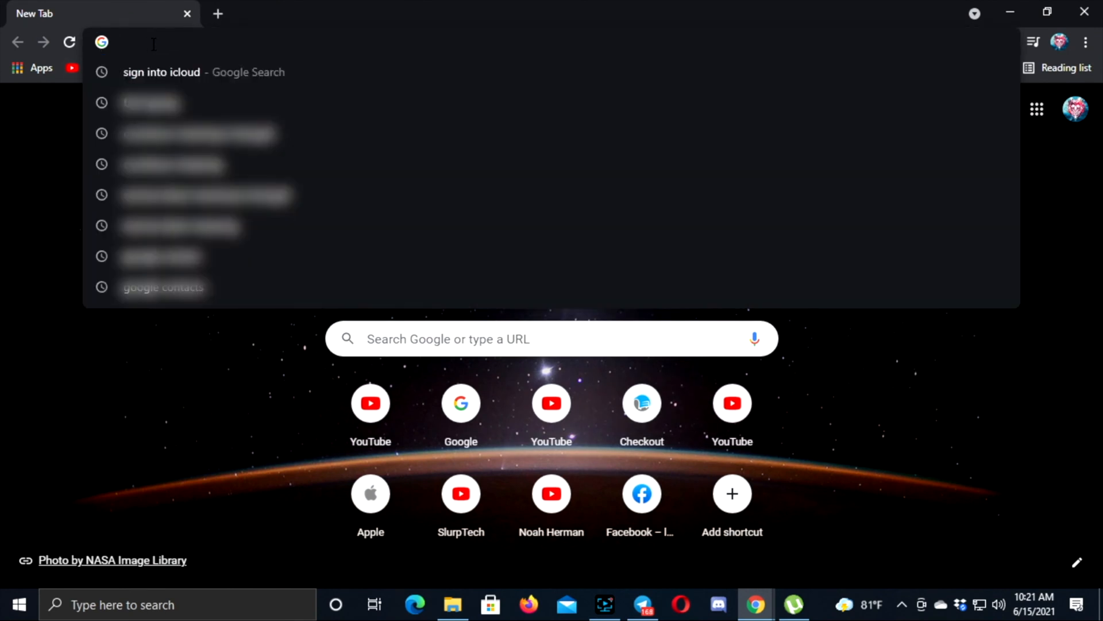
left_click(162, 71)
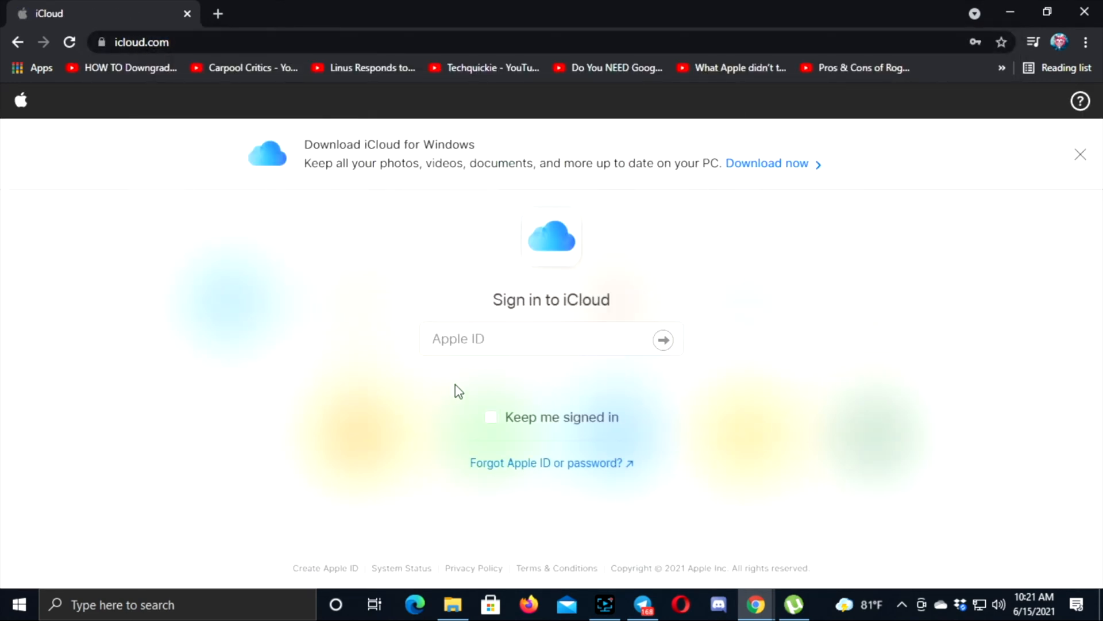
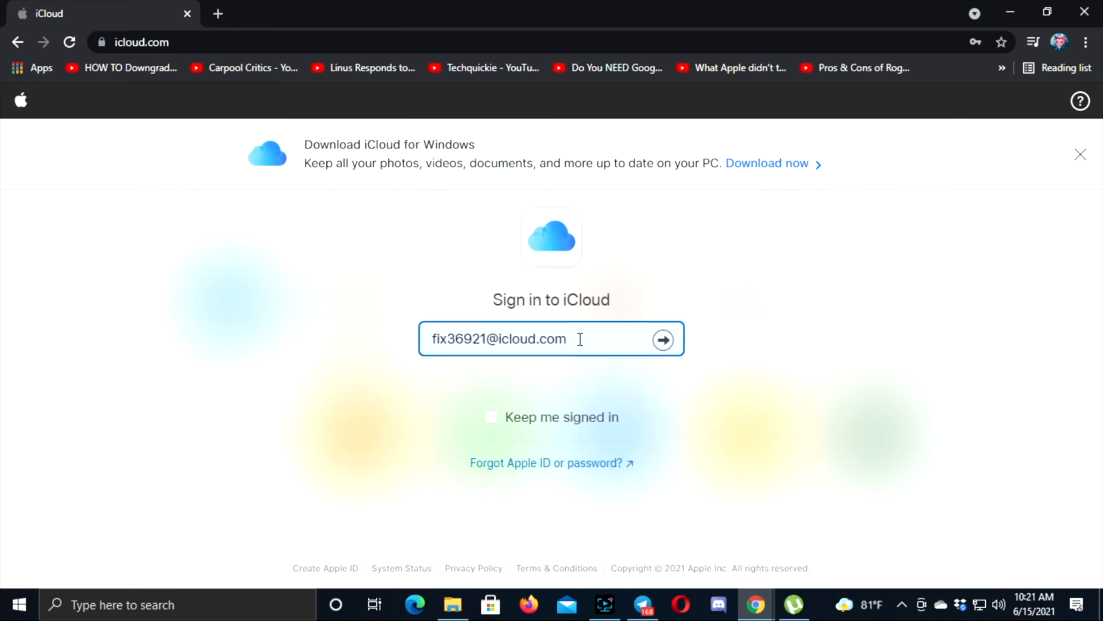
left_click(661, 339)
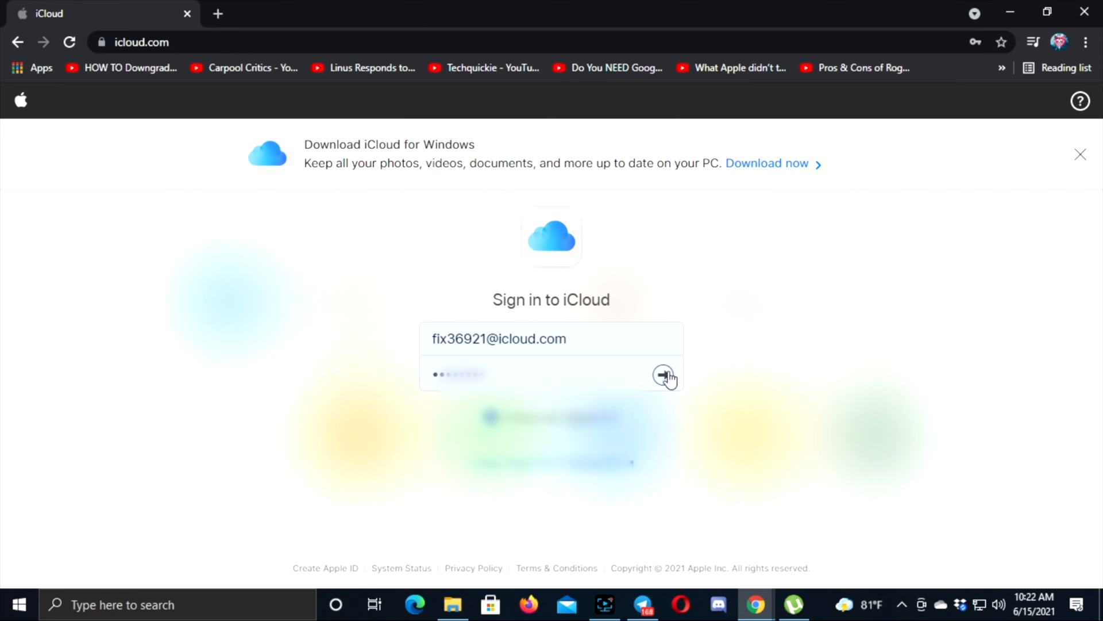
left_click(662, 374)
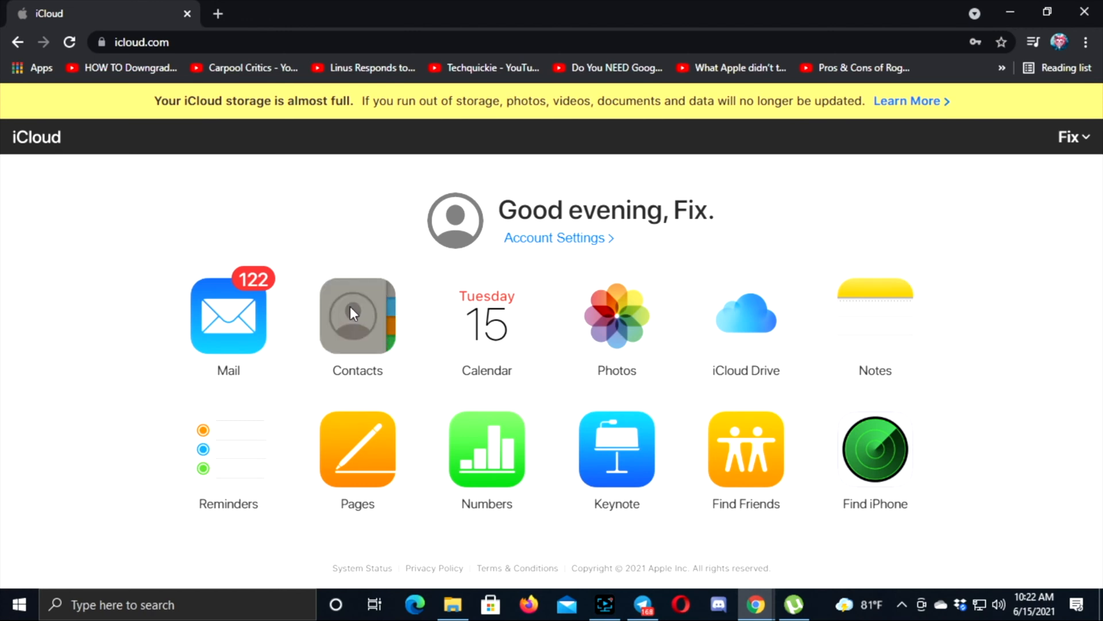
Open Contacts, view Alex's details, and scroll through the contact list
left_click(357, 316)
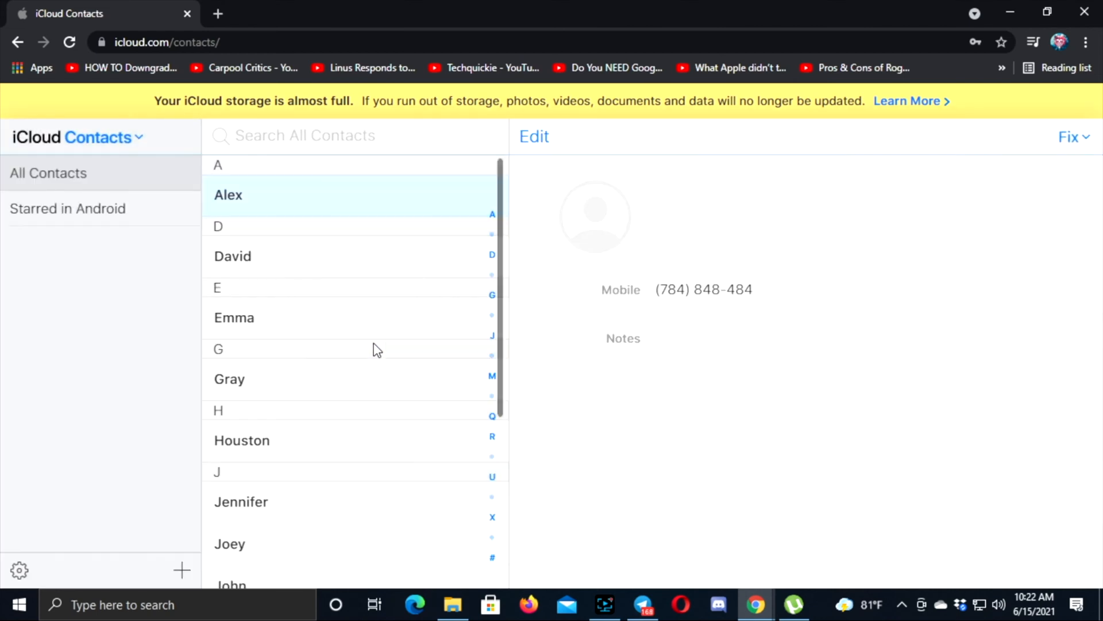
left_click(228, 195)
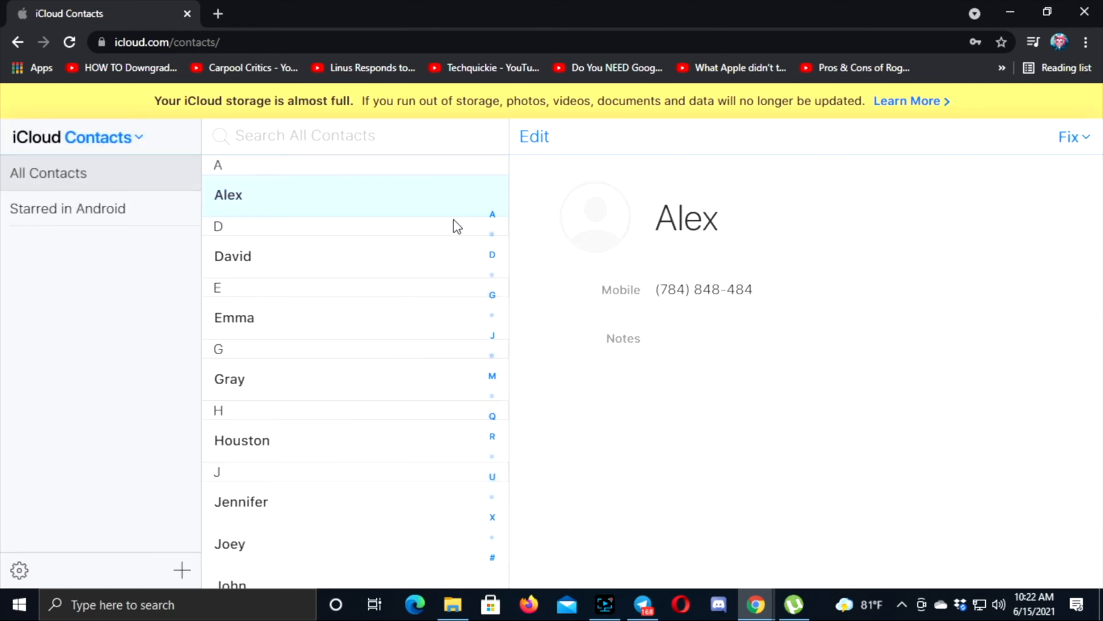
scroll("down", 3)
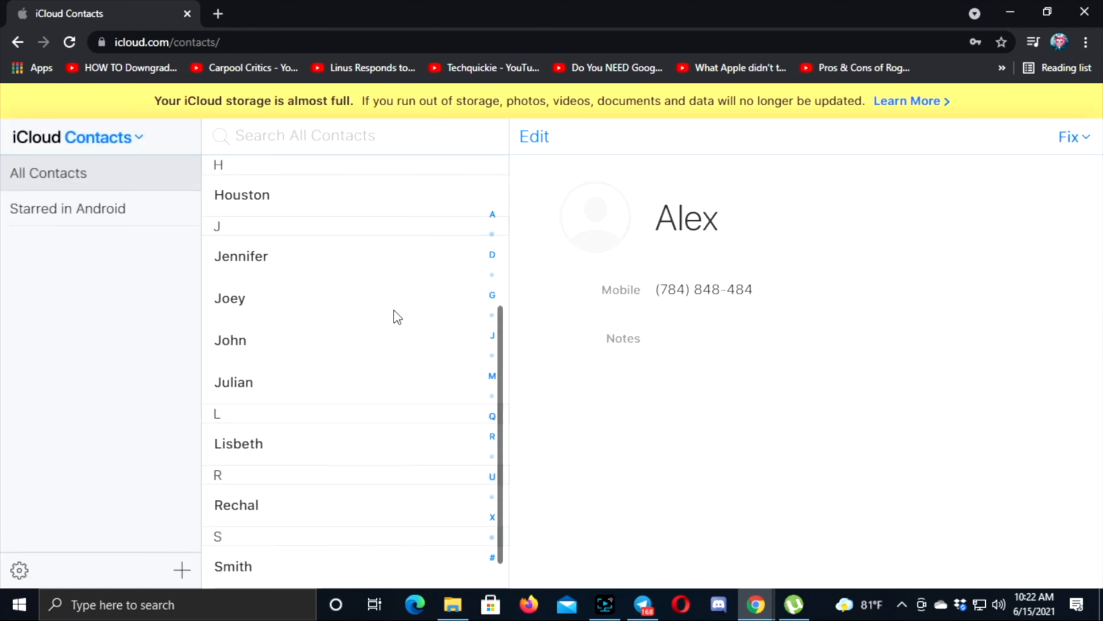
scroll("up", 3)
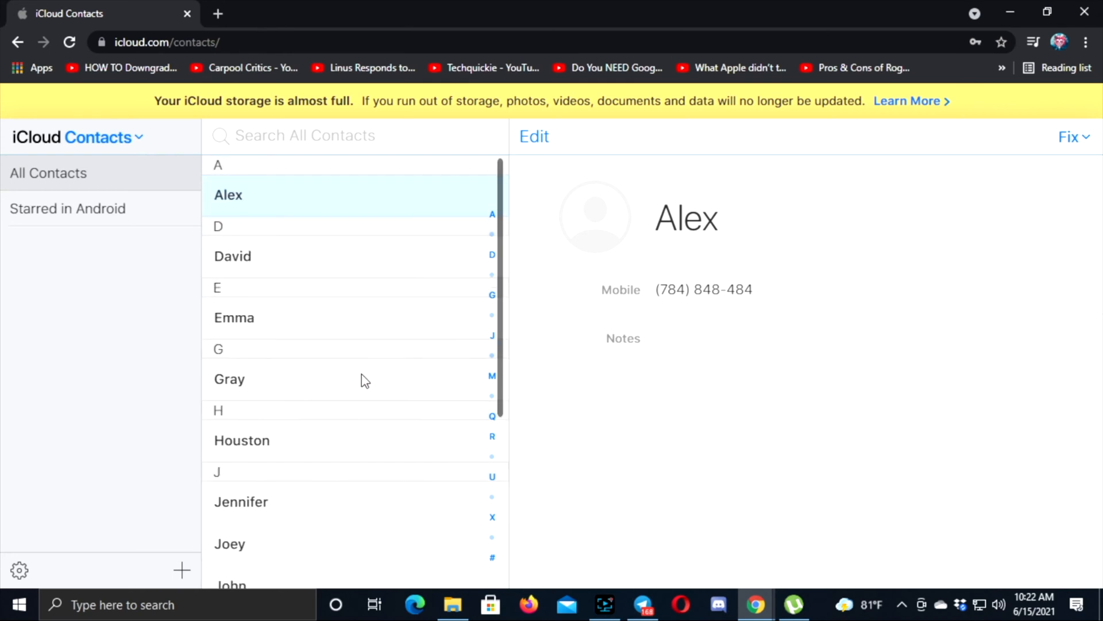
Select the search field, then show David's contact details
left_click(327, 135)
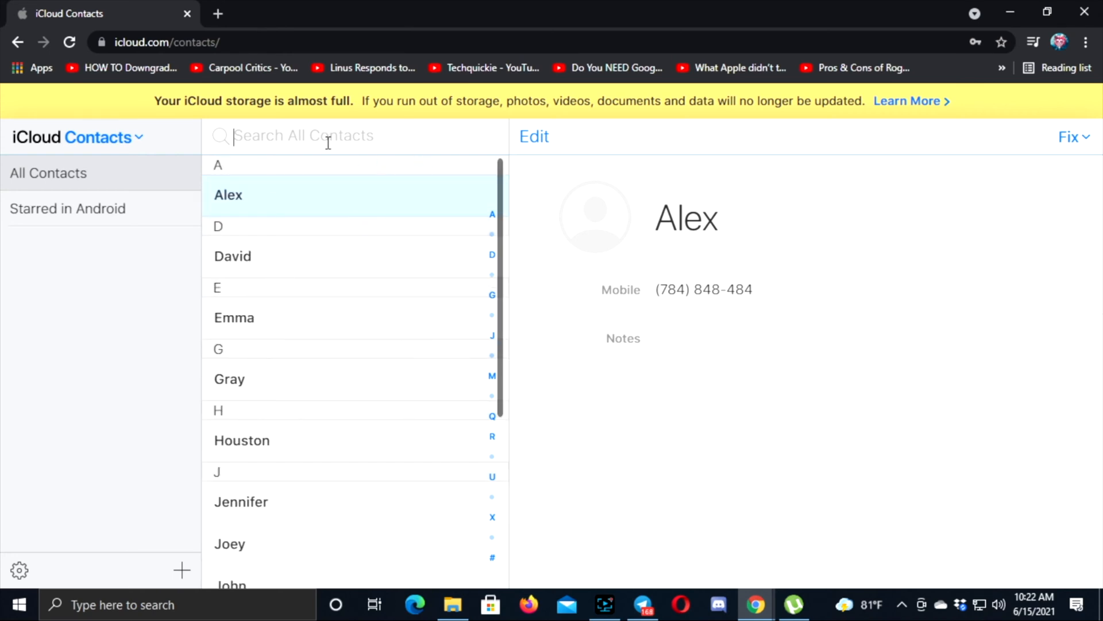
mouse_move(471, 435)
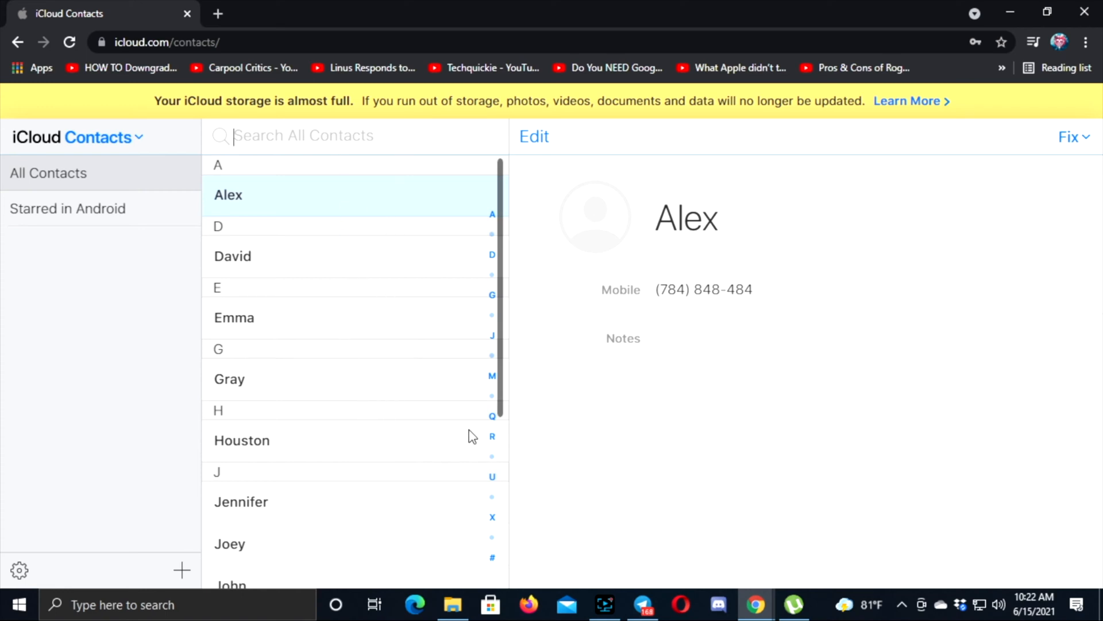
mouse_move(351, 395)
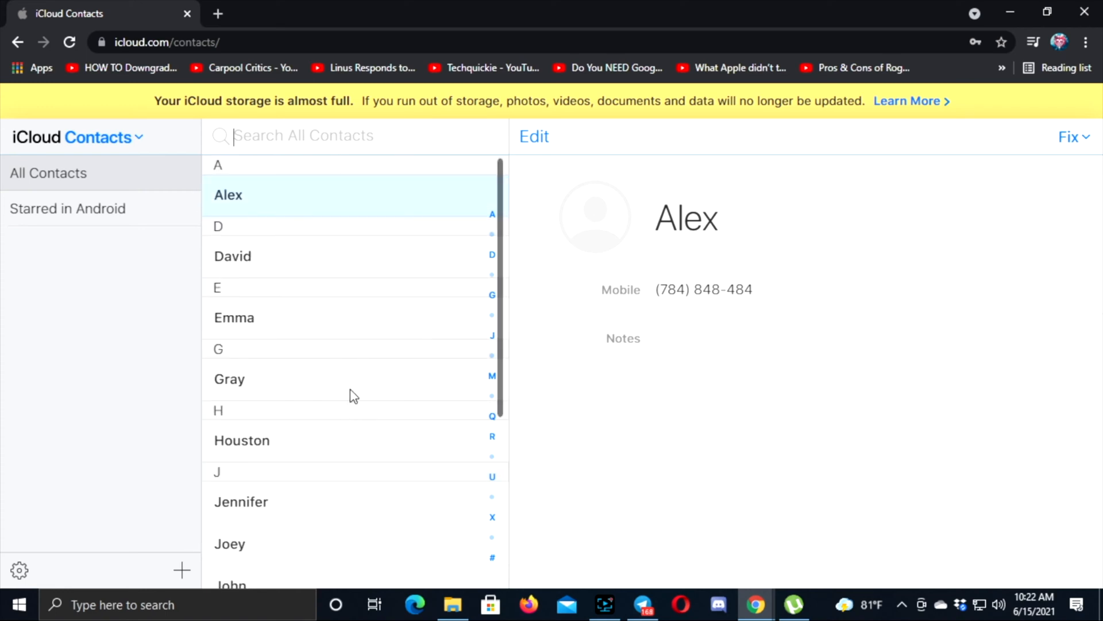
left_click(233, 256)
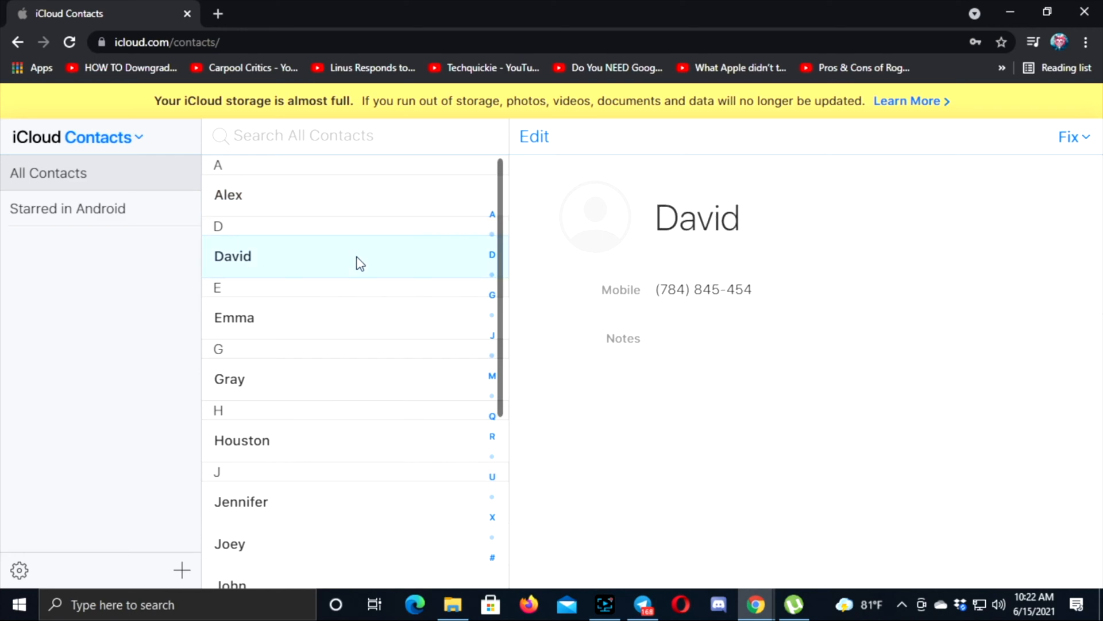